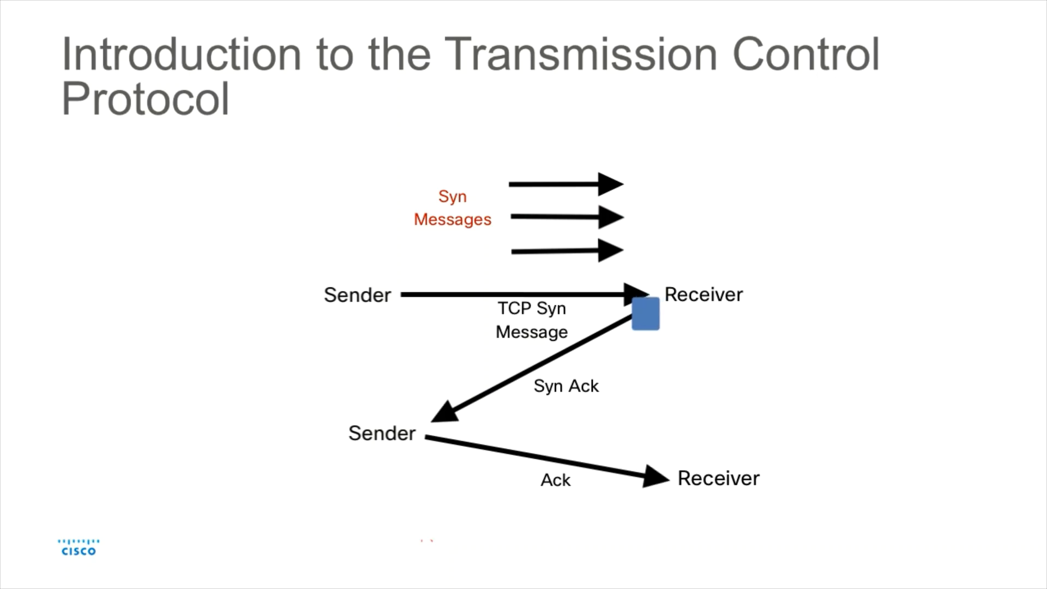
Draw a question mark above the Sender-to-Receiver TCP Syn arrow during the slideshow.
left_click_drag(643, 314, 533, 365)
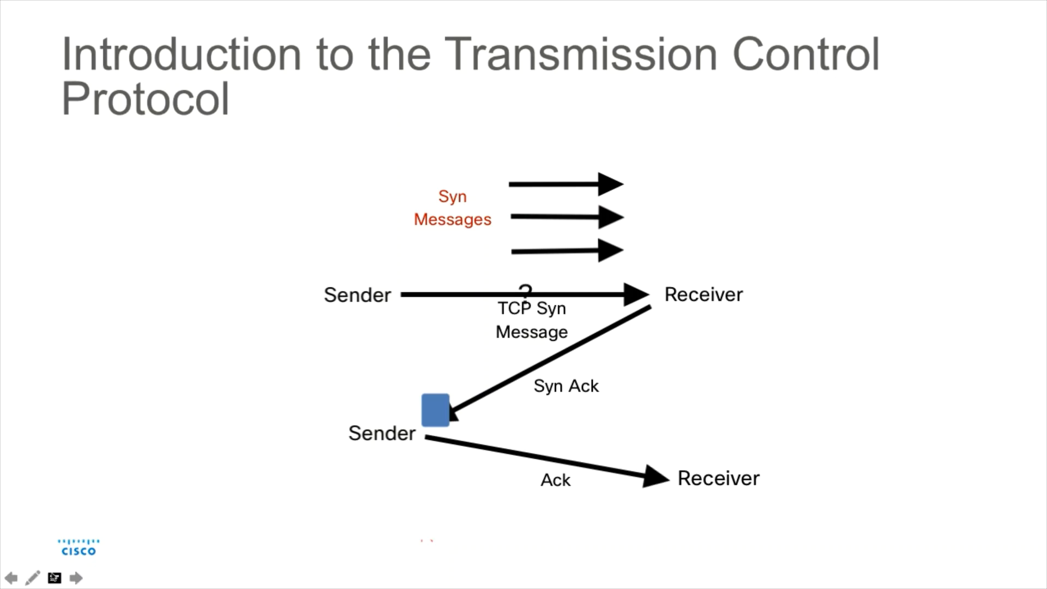
Open the presenter pen tool and its Pen Color submenu.
left_click(33, 577)
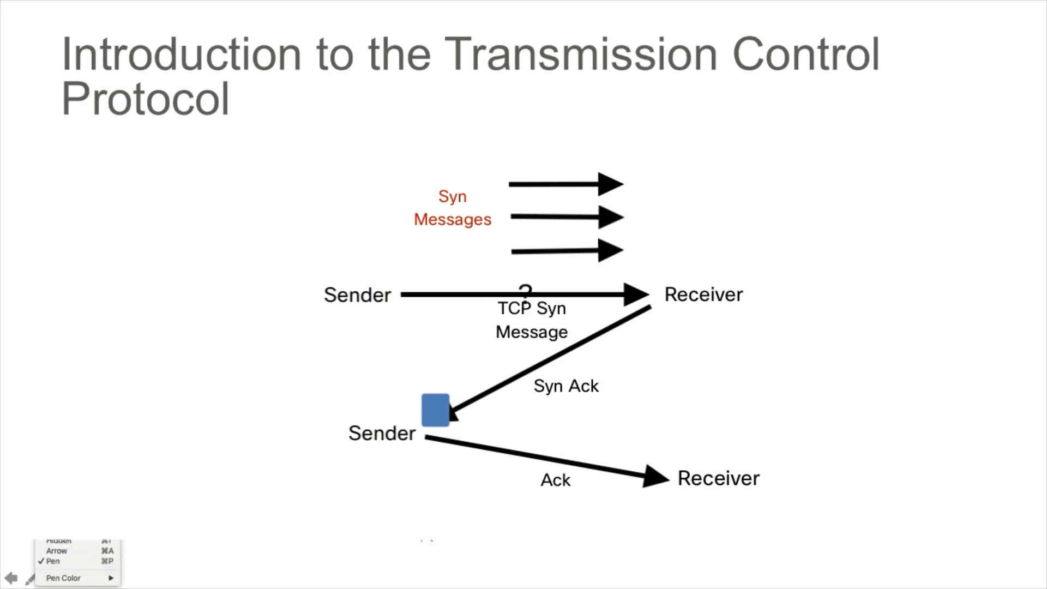
left_click(60, 577)
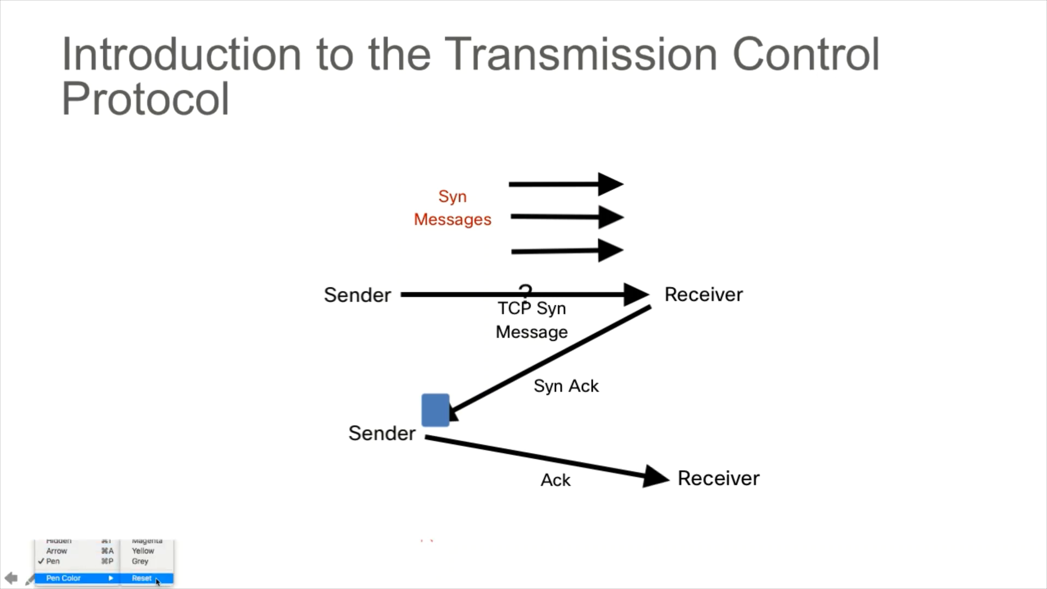